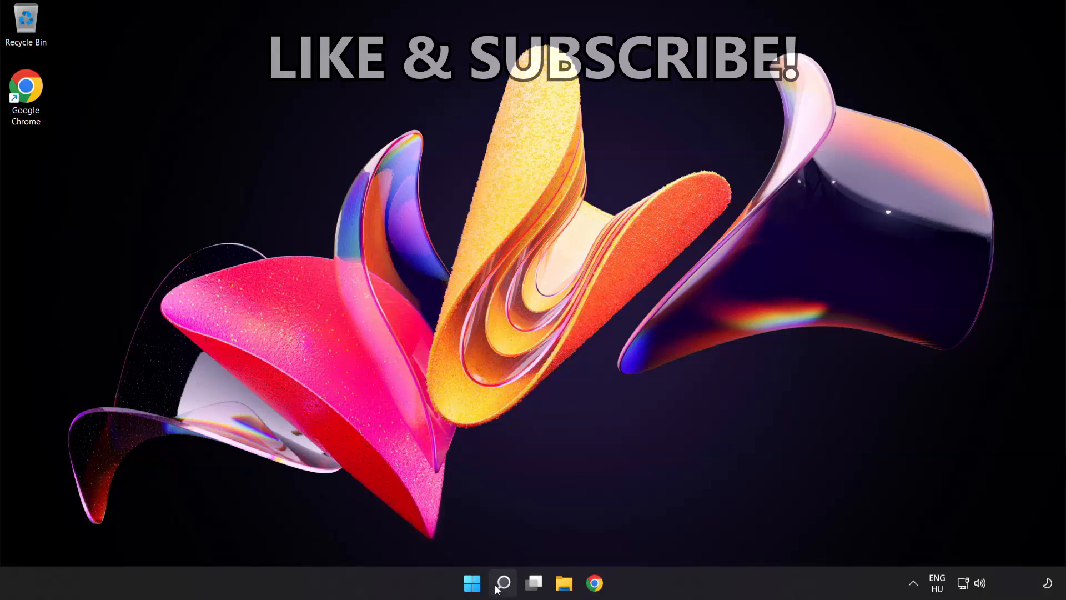
# Search for cmd and bring up Command Prompt's right-click launch options
pyautogui.click(502, 582)
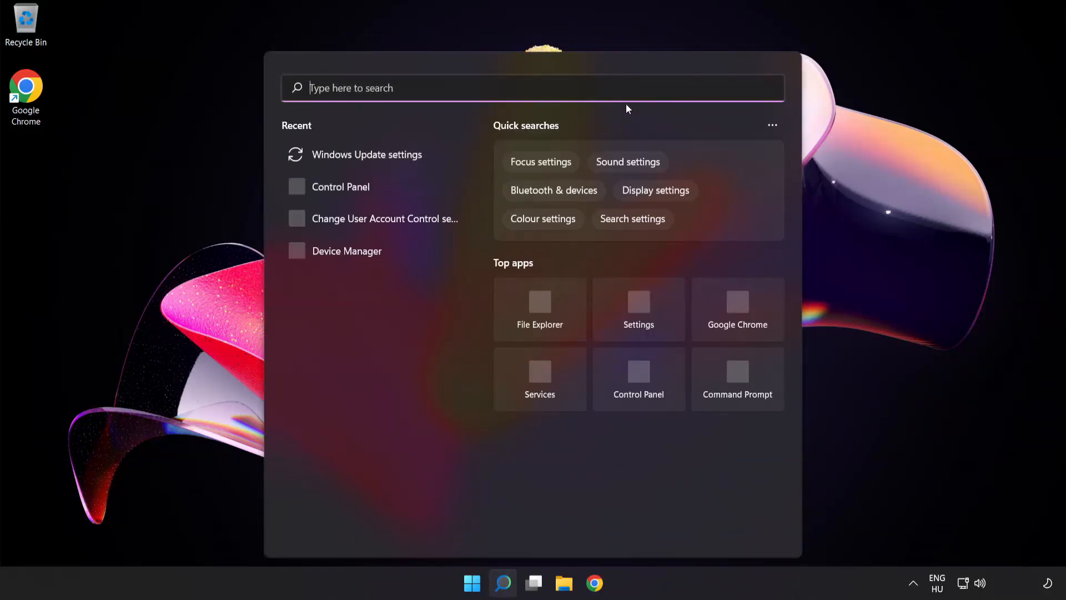
pyautogui.write('cmd')
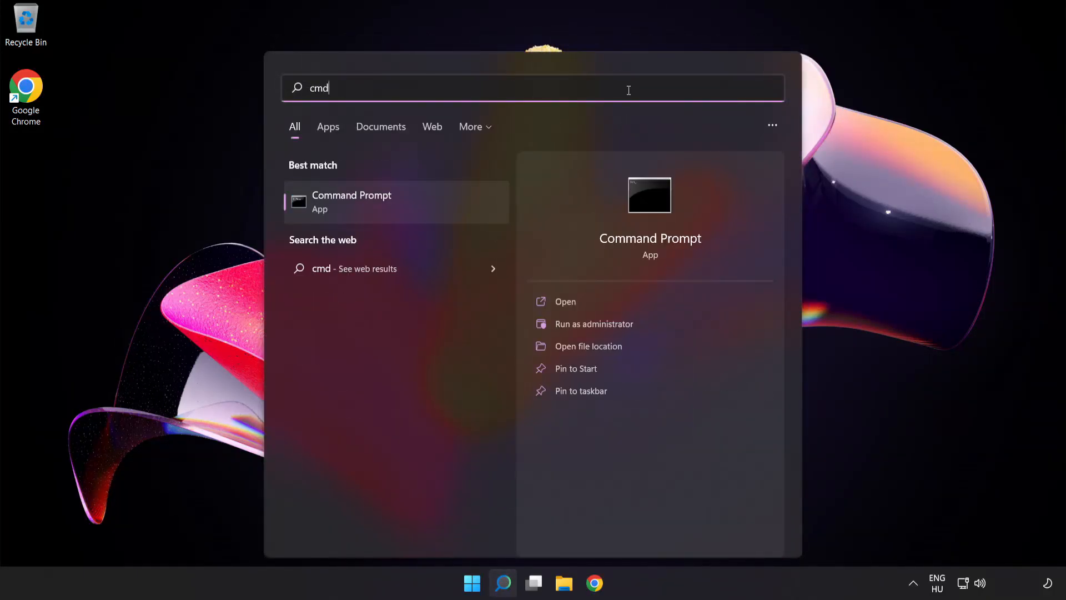
pyautogui.moveTo(409, 211)
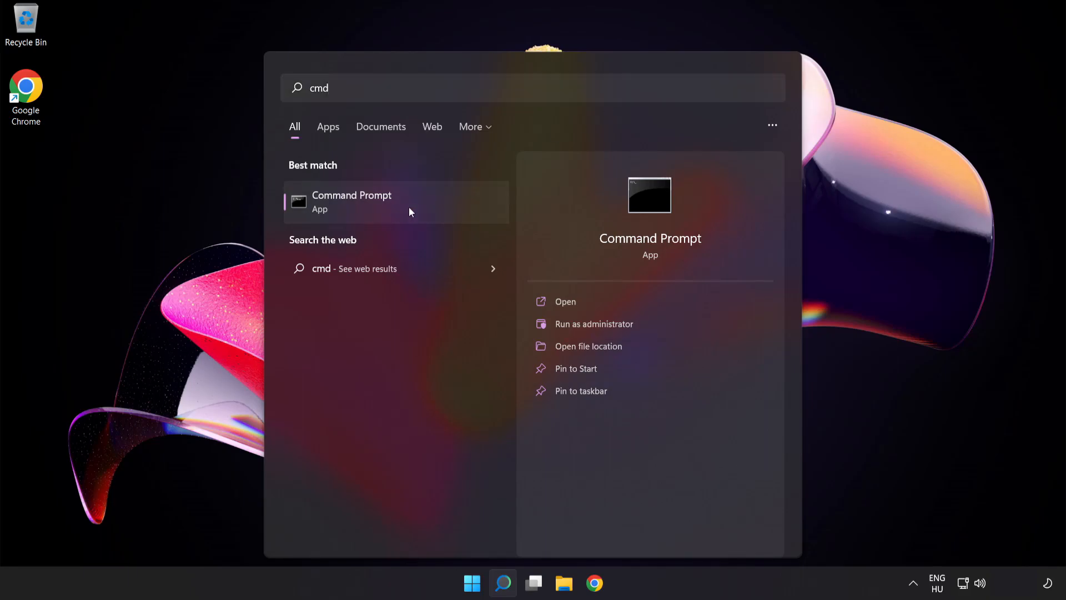
pyautogui.rightClick(352, 202)
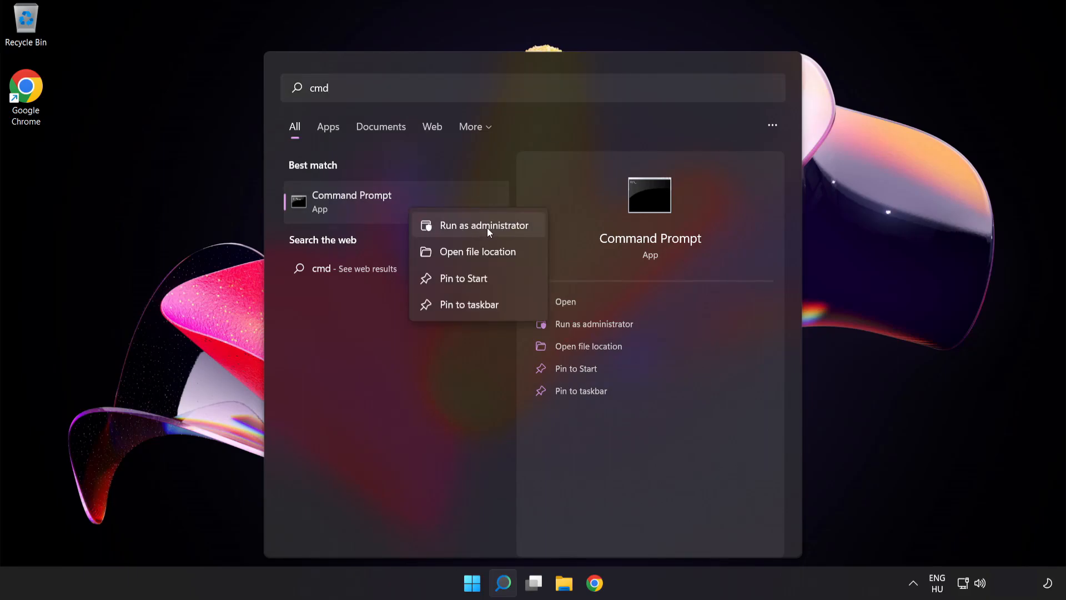
# Start Command Prompt as administrator and flush the DNS cache with ipconfig /flushdns
pyautogui.click(485, 224)
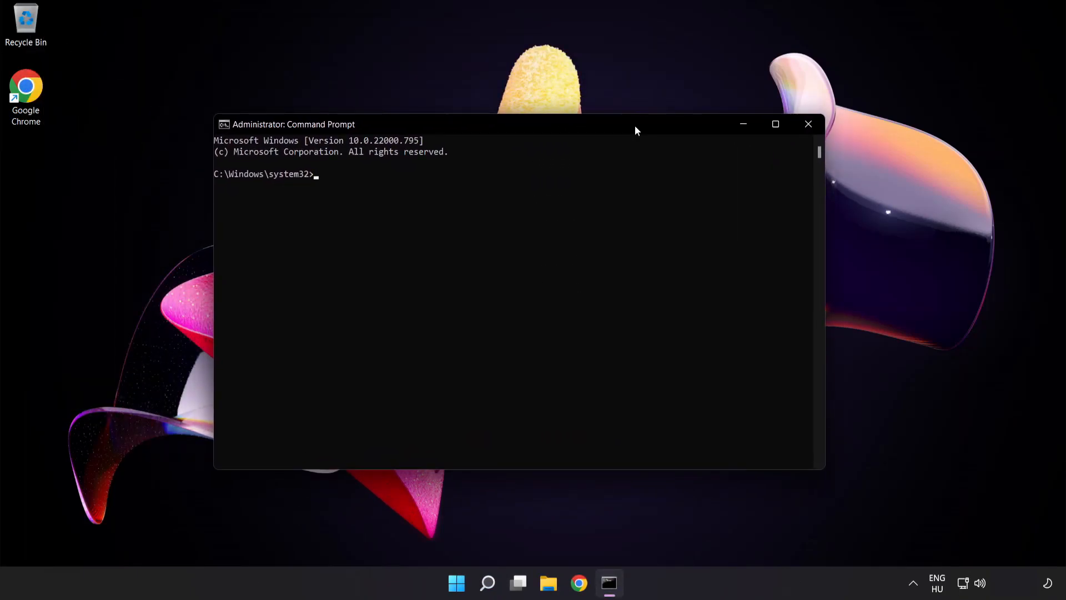
pyautogui.write('ipconfig /flushd')
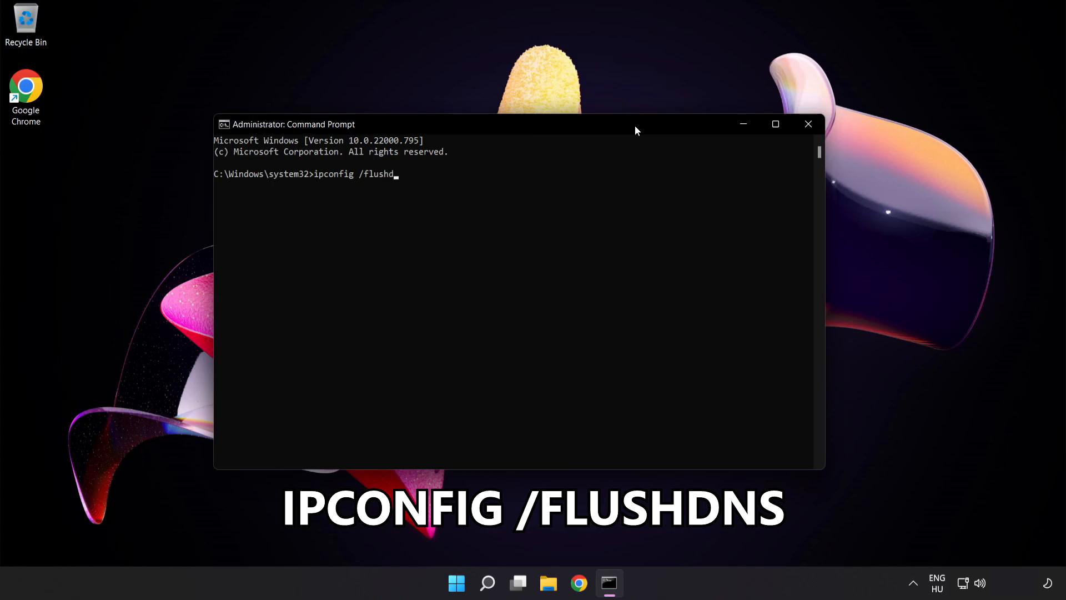
pyautogui.write('ns')
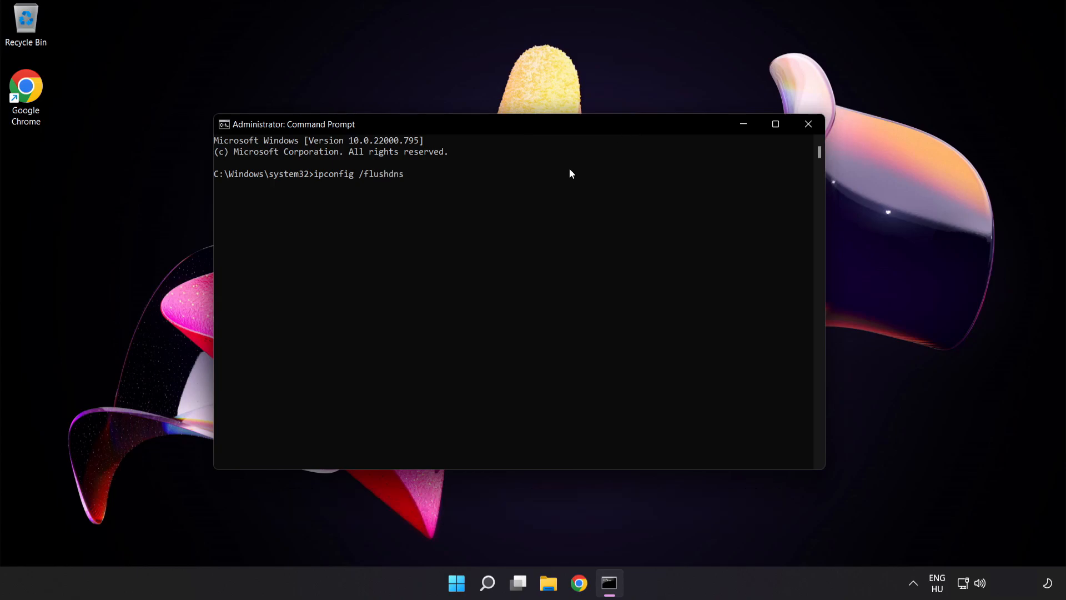
pyautogui.press('enter')
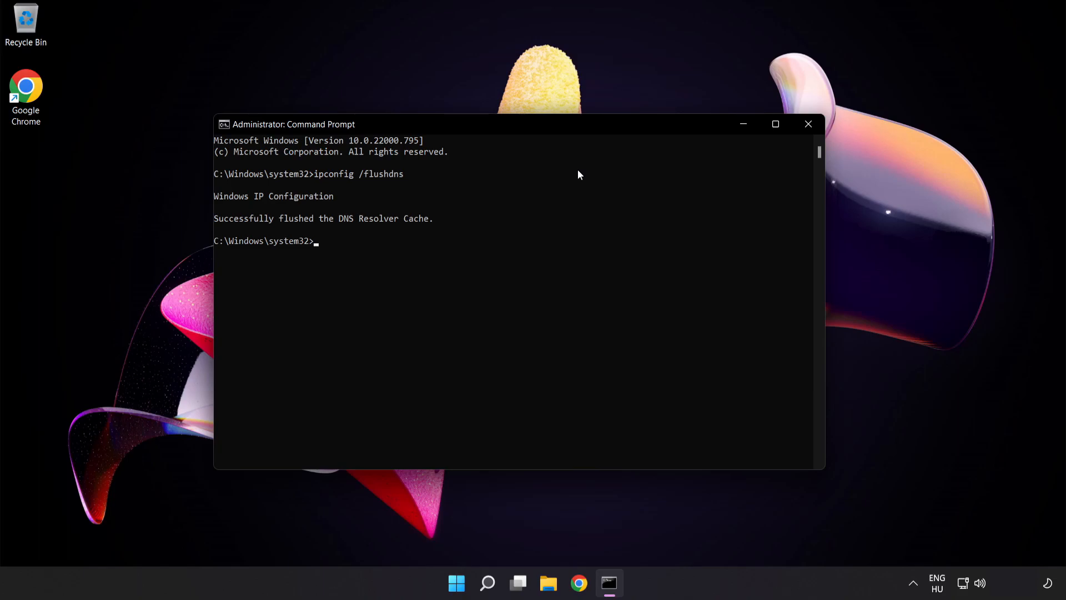
# Reset the Winsock catalog with netsh winsock reset, then exit the prompt
pyautogui.write('netsh winsock reset')
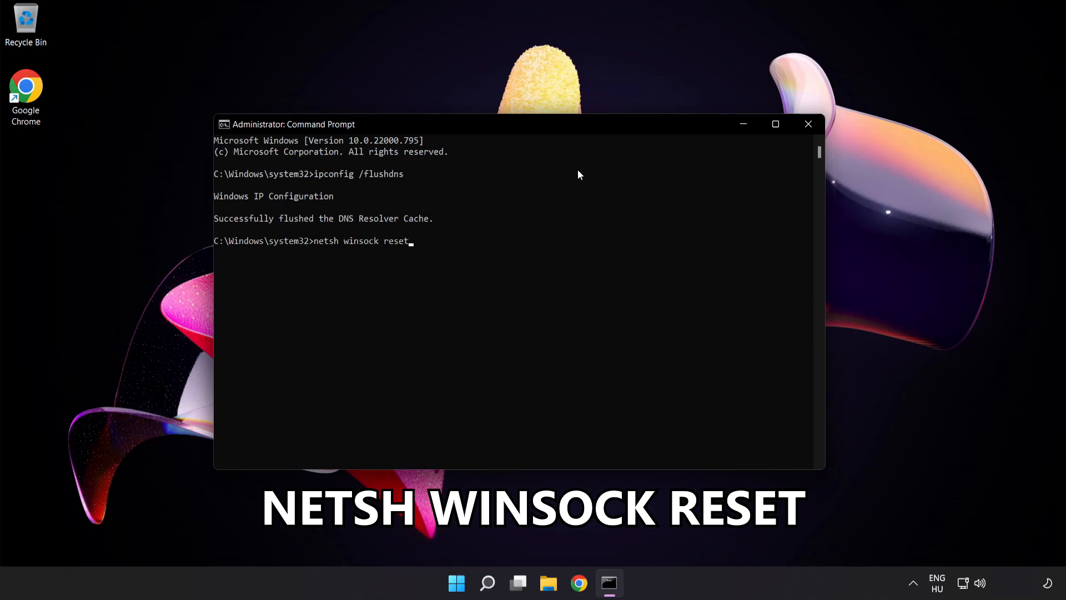
pyautogui.press('enter')
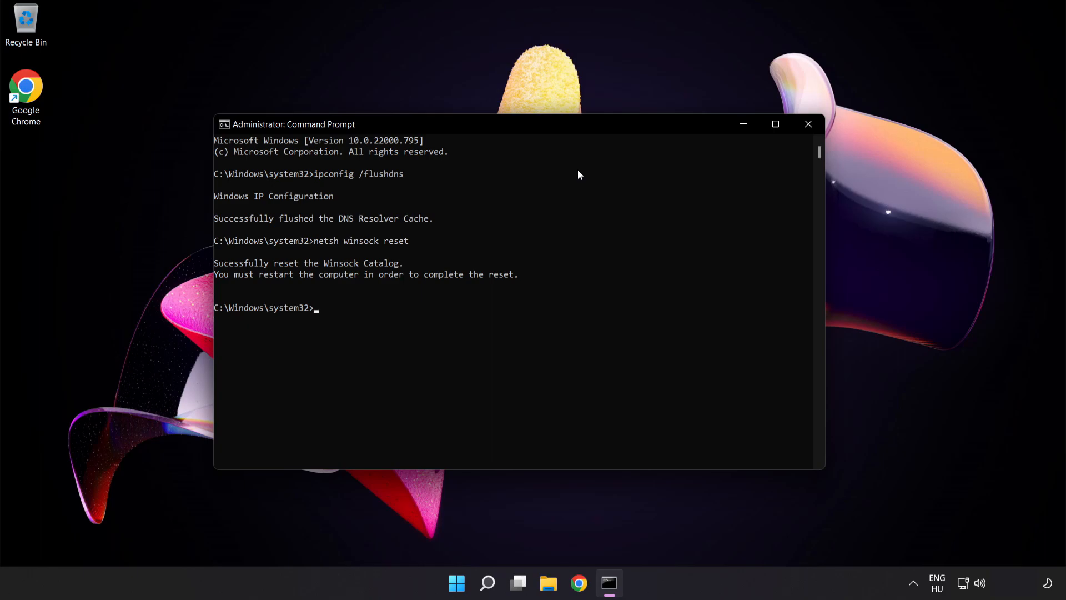
pyautogui.write('exit')
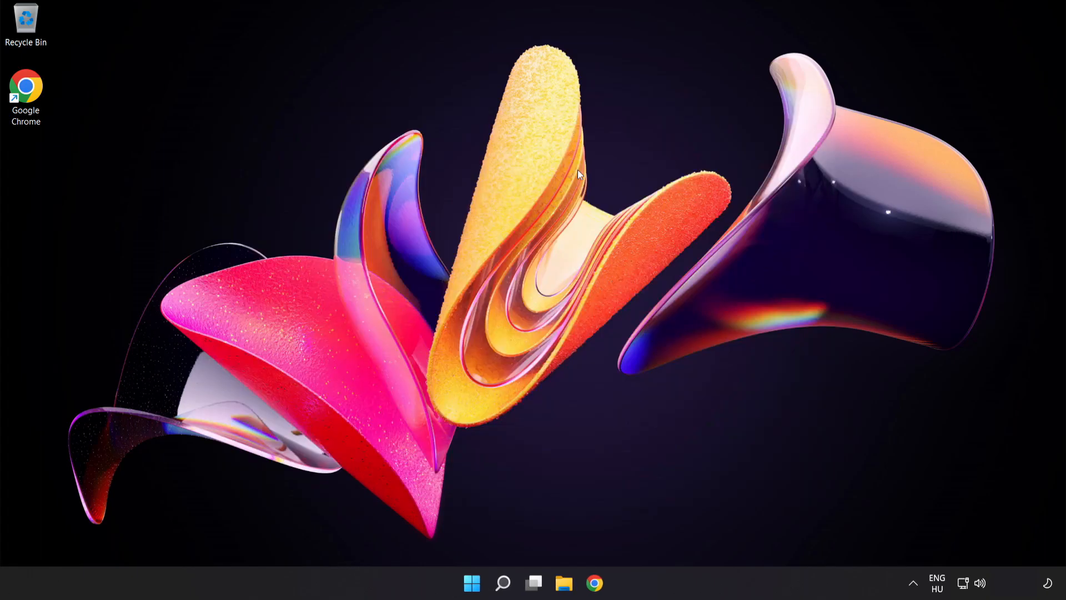
pyautogui.moveTo(573, 219)
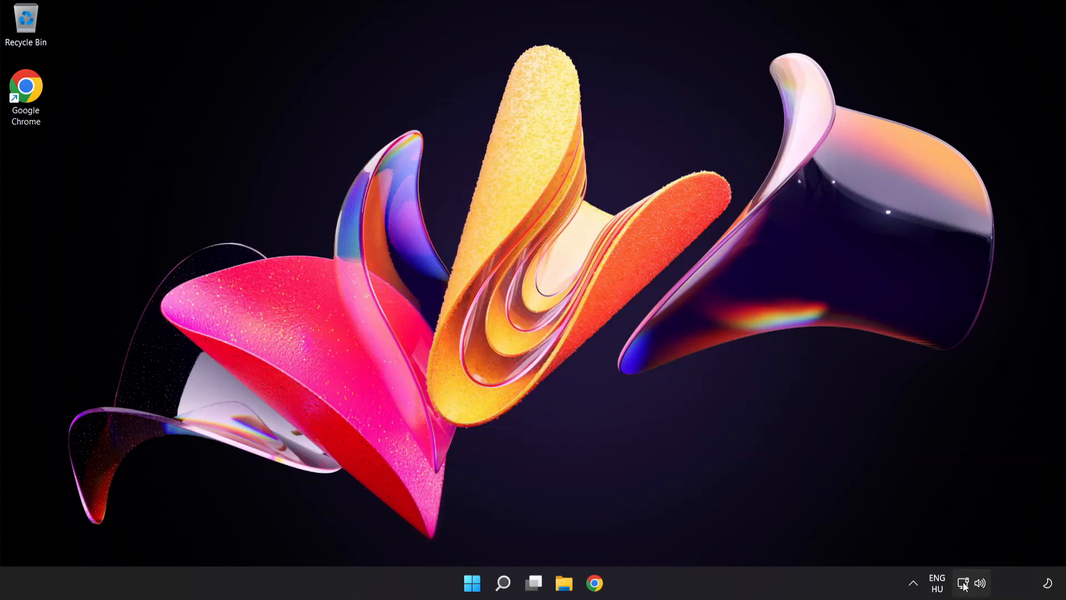
pyautogui.moveTo(963, 583)
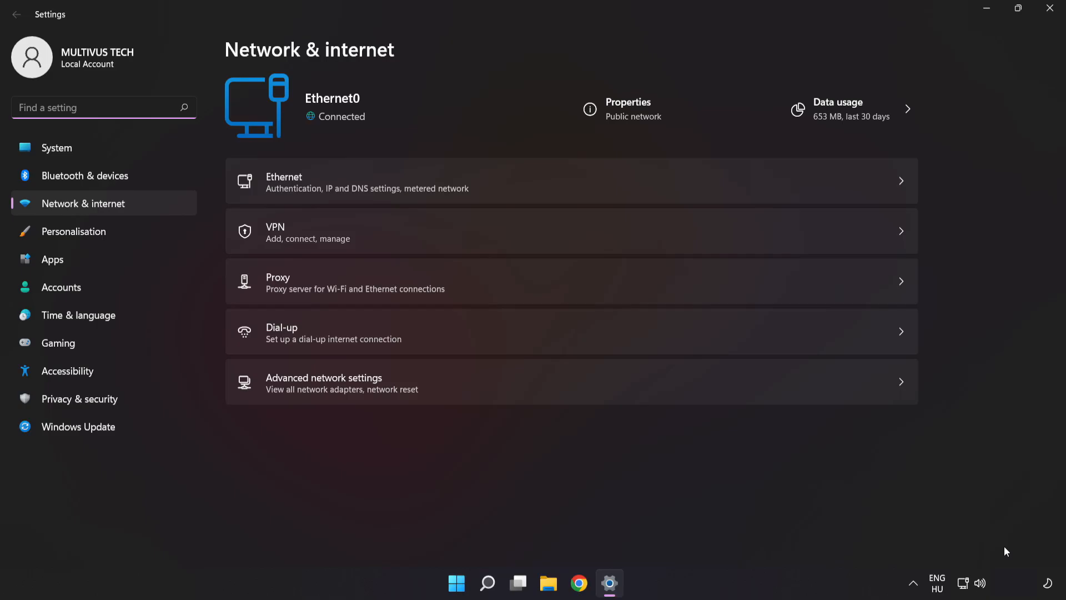
pyautogui.moveTo(433, 390)
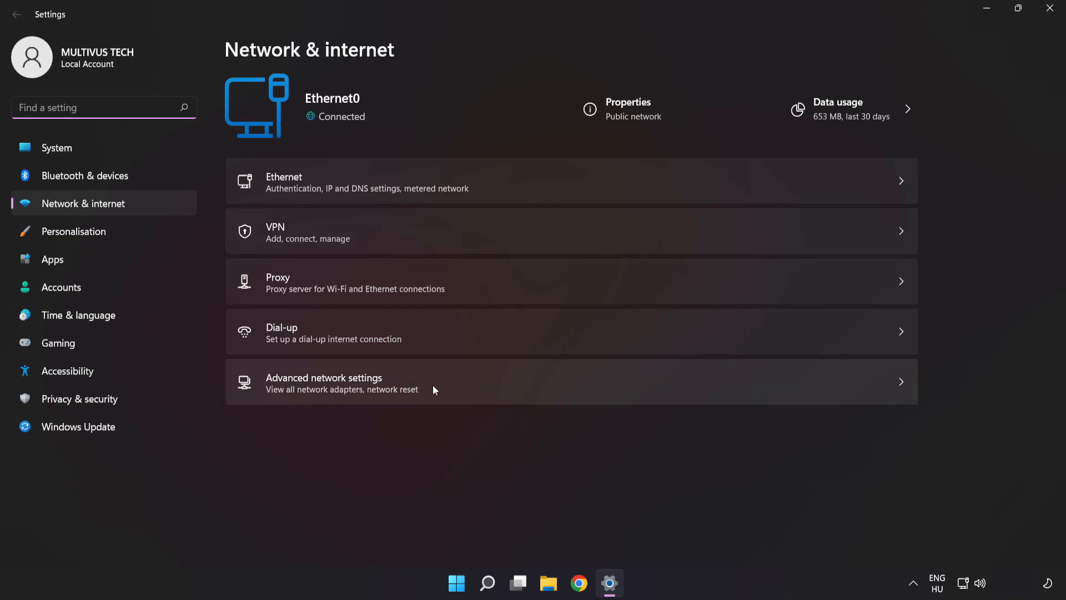
pyautogui.moveTo(457, 390)
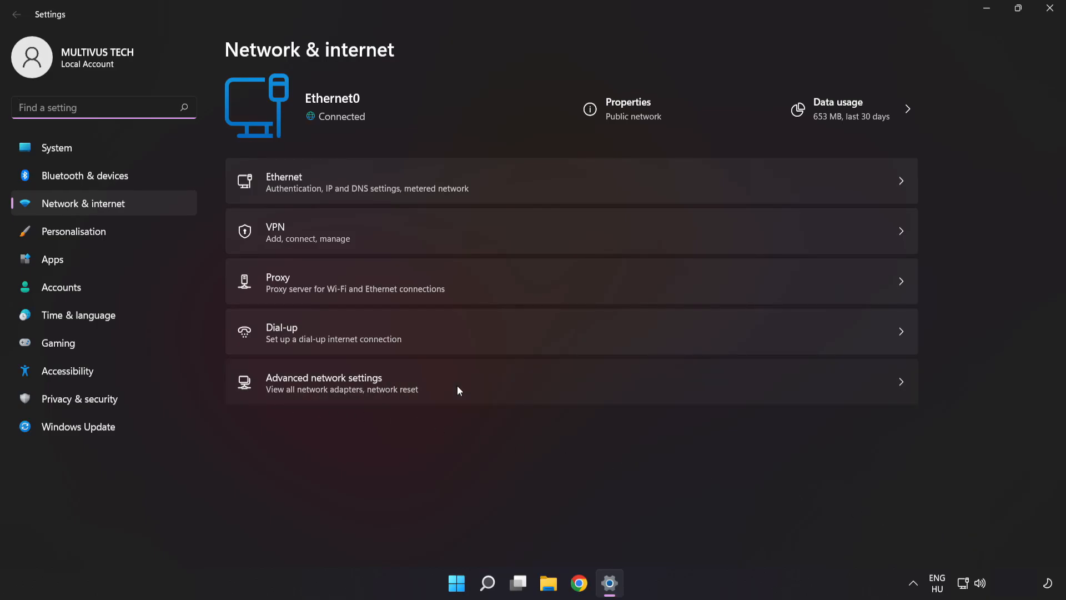
# Go to Network & internet > Advanced network settings in Settings
pyautogui.click(325, 382)
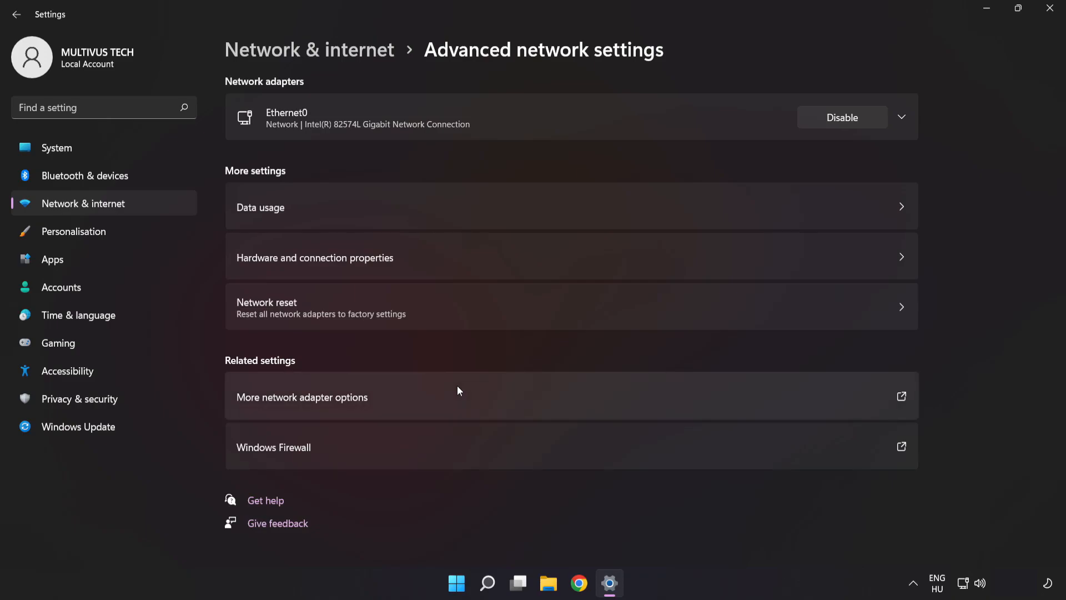
pyautogui.moveTo(270, 408)
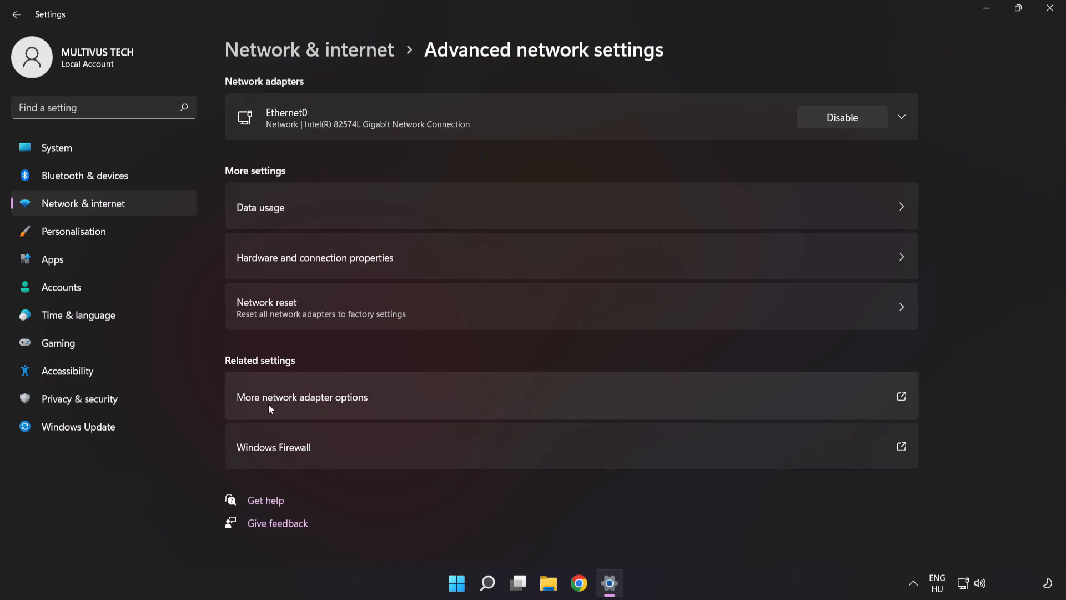
pyautogui.moveTo(391, 403)
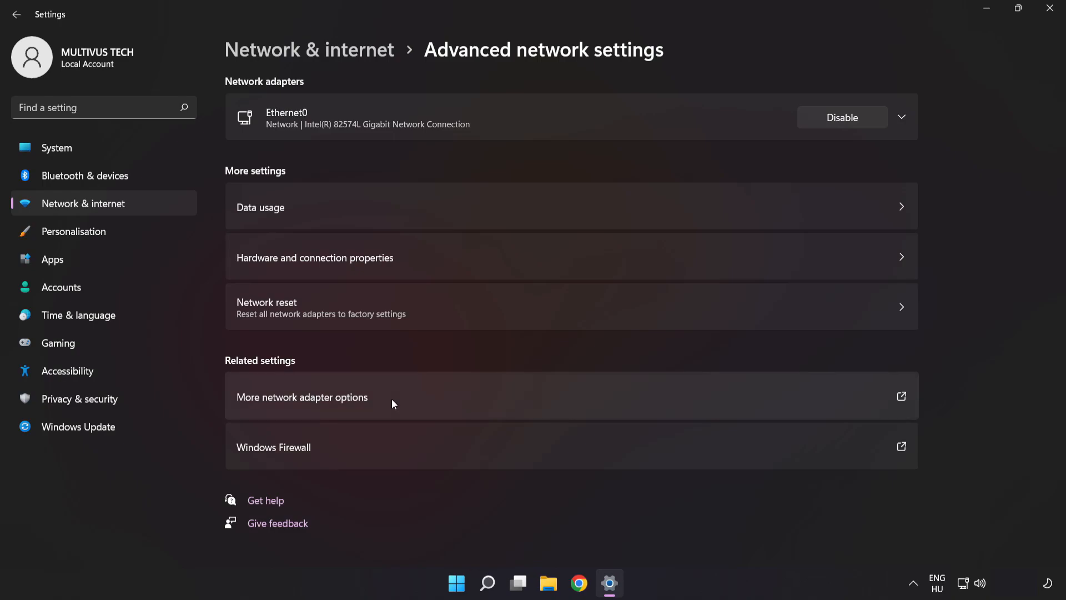
# Open the Internet Protocol Version 4 (TCP/IPv4) properties of the Ethernet0 adapter
pyautogui.click(302, 397)
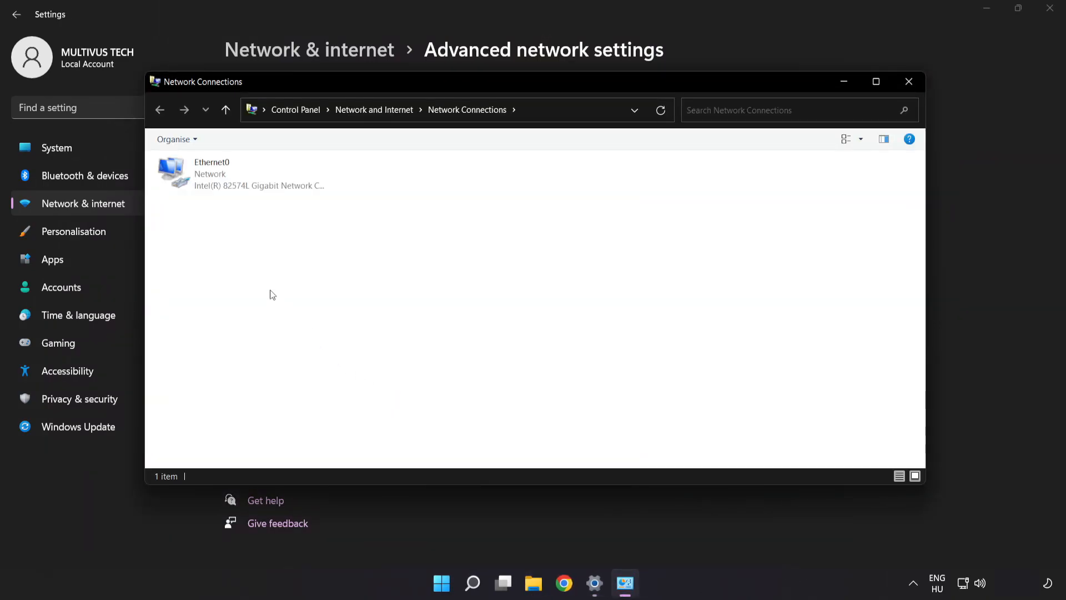
pyautogui.click(241, 173)
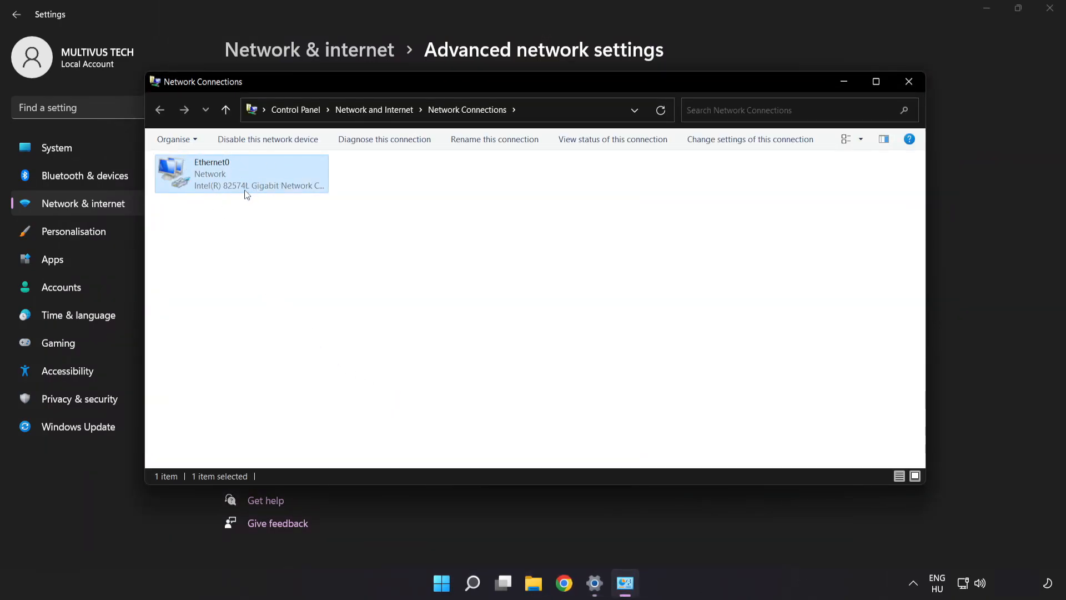
pyautogui.rightClick(242, 174)
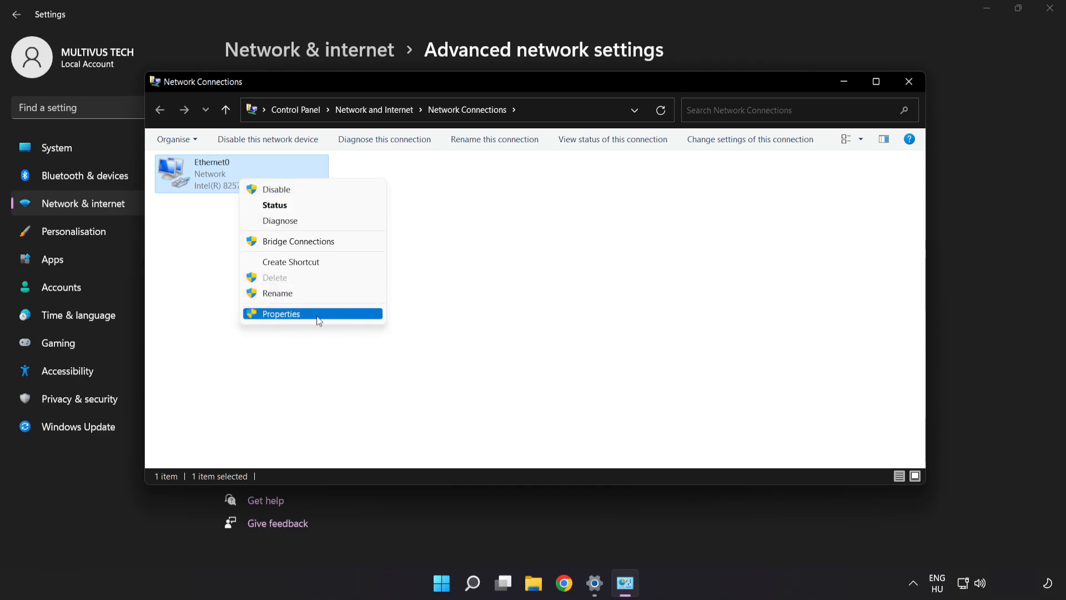
pyautogui.click(280, 313)
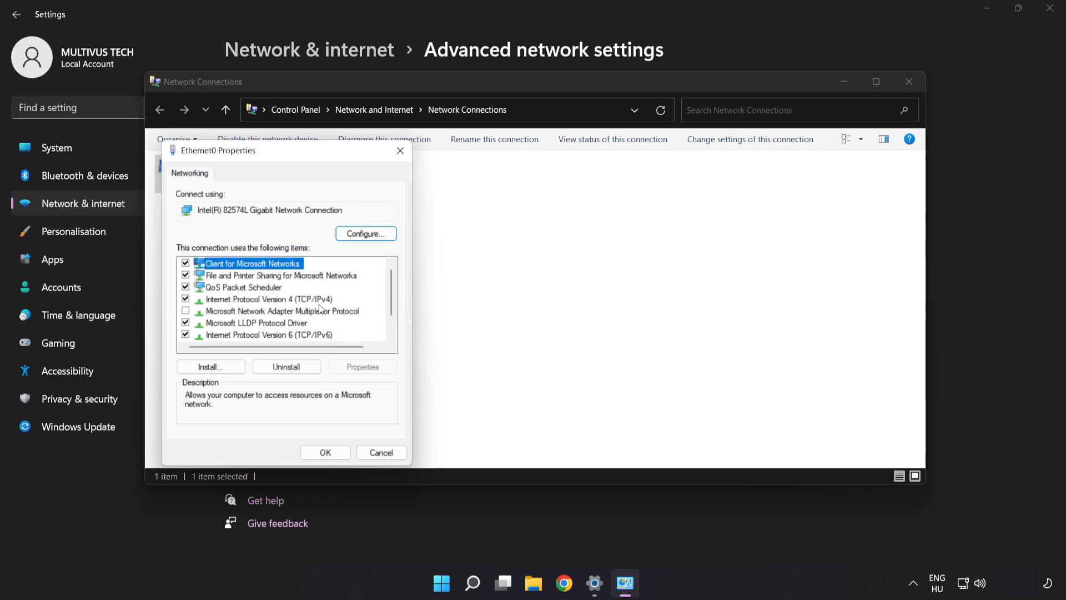
pyautogui.moveTo(218, 151); pyautogui.dragTo(445, 131)
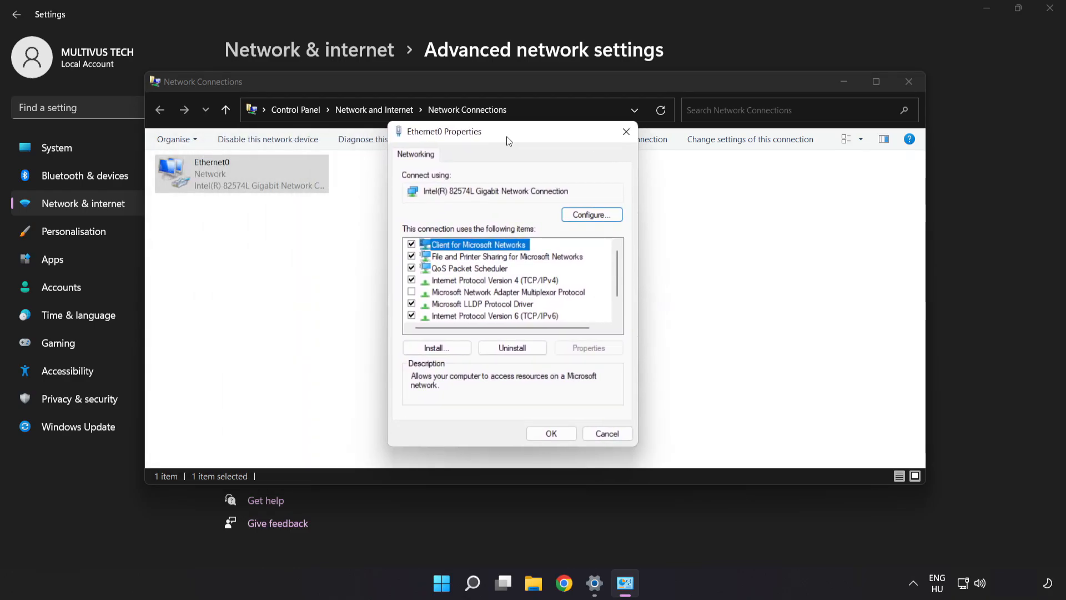
pyautogui.click(496, 280)
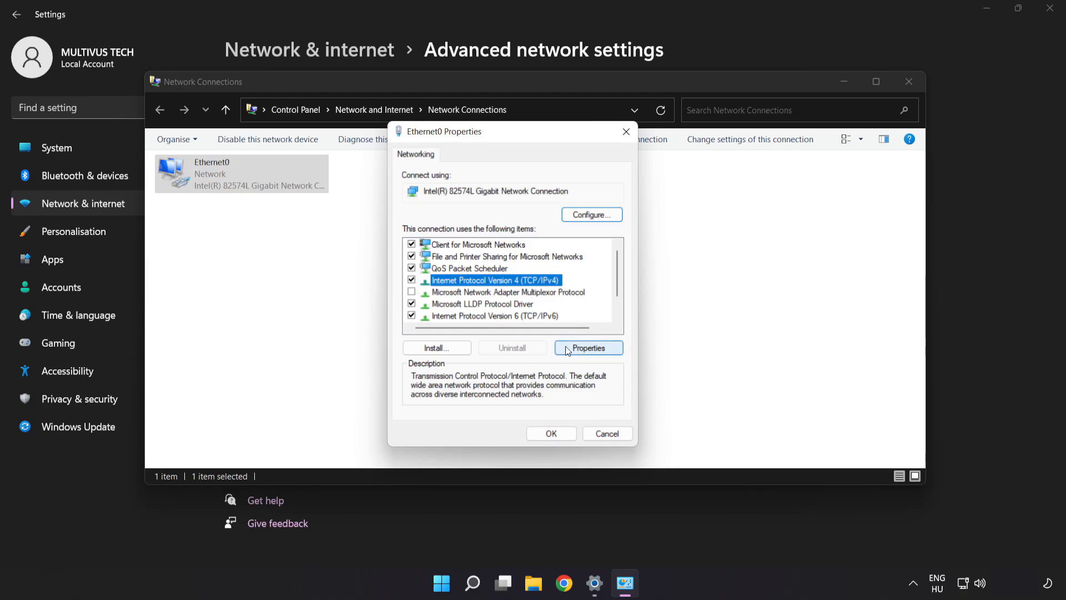
pyautogui.click(588, 348)
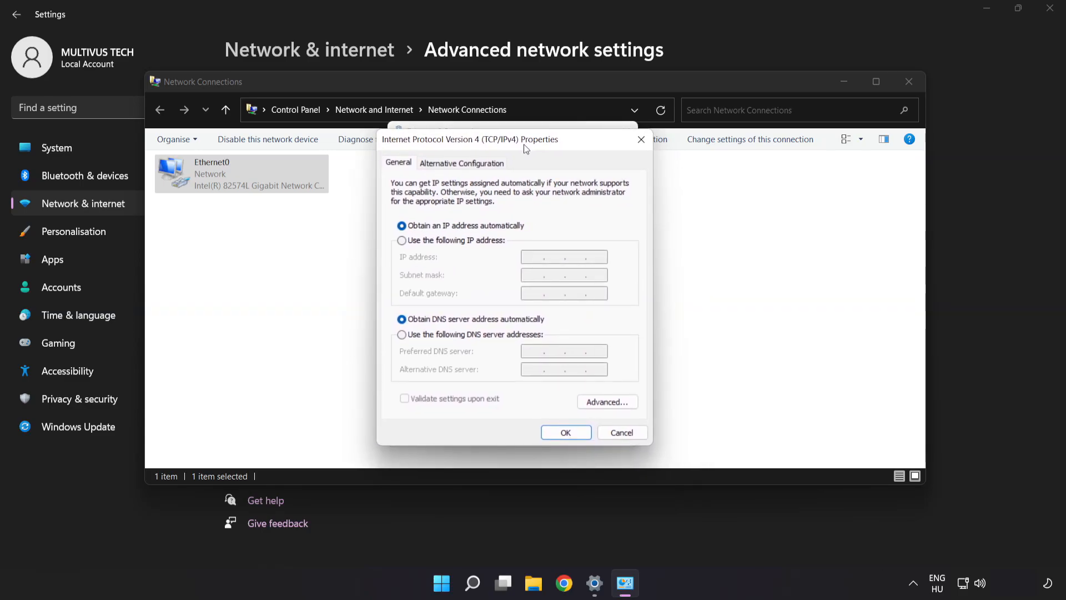
pyautogui.moveTo(442, 340)
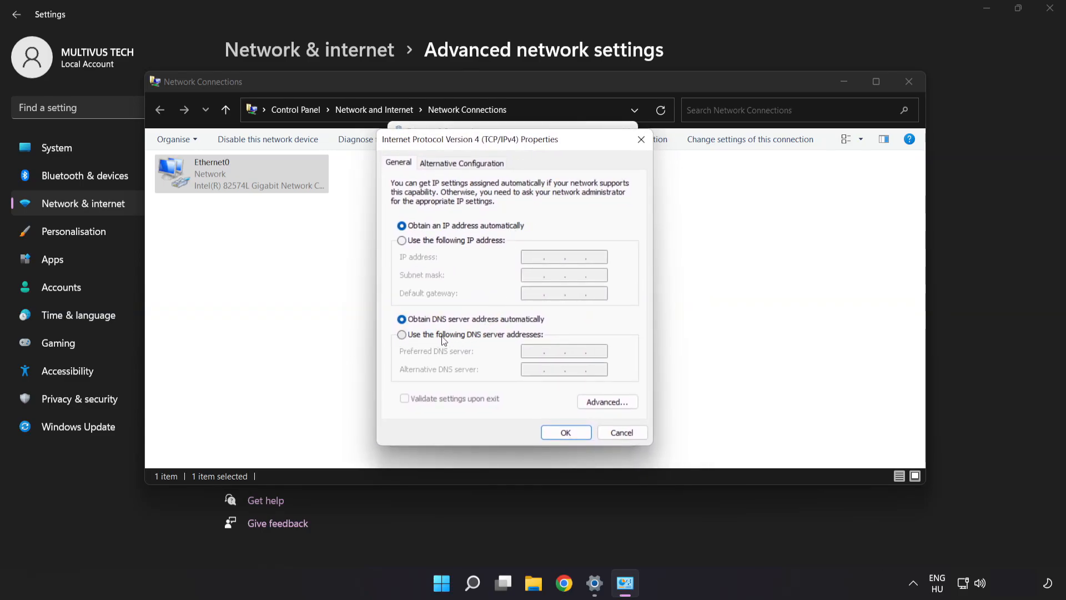
# Set Ethernet0's DNS servers manually to 8.8.8.8 and 8.8.4.4, save, and close the windows
pyautogui.click(402, 334)
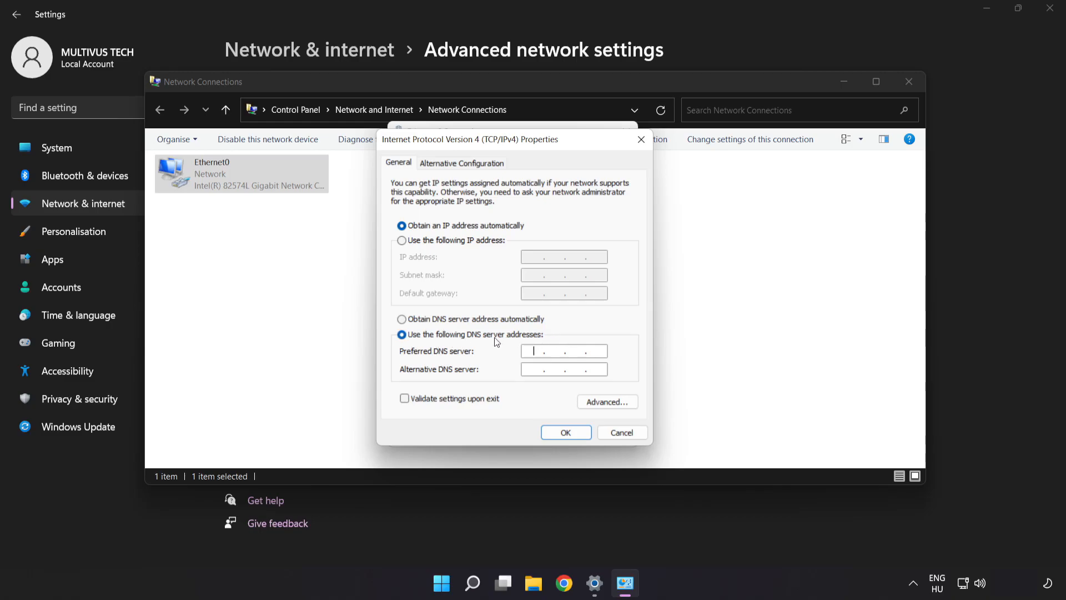
pyautogui.click(563, 350)
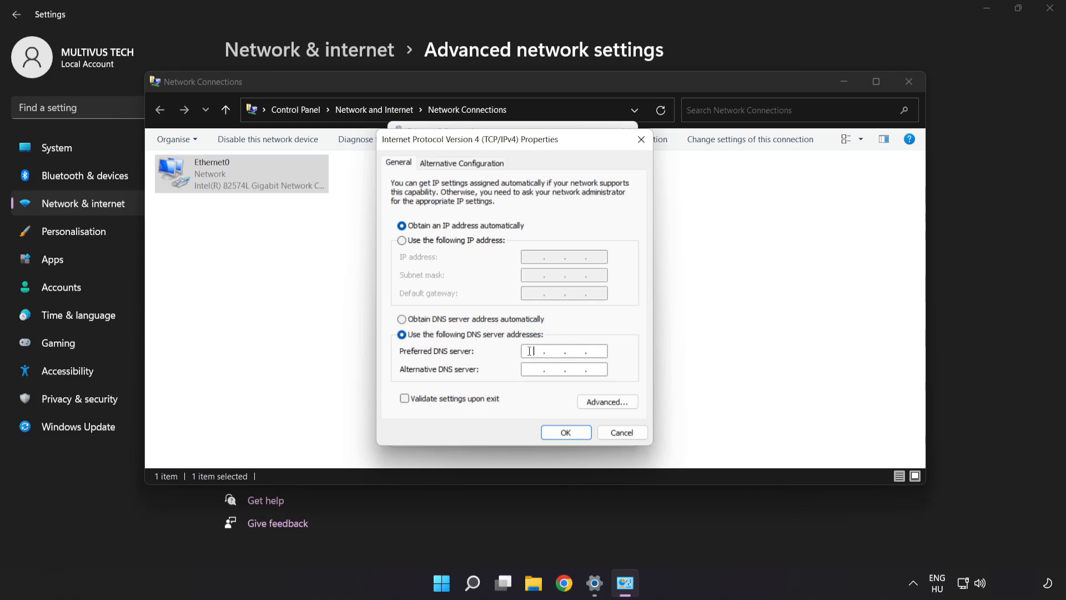
pyautogui.write('8.8.')
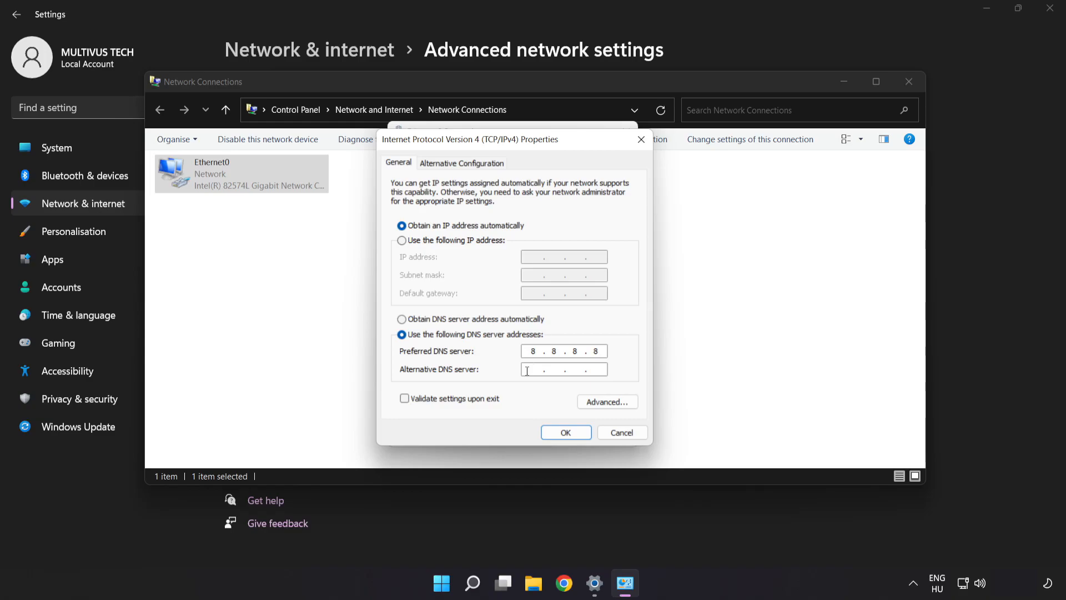
pyautogui.write('8.8.4.4')
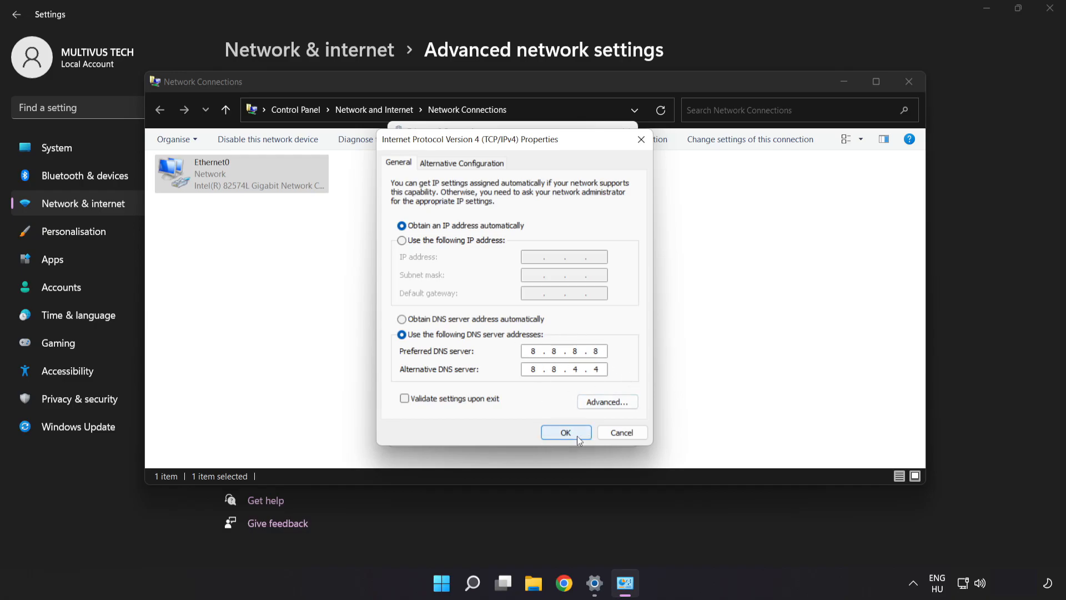
pyautogui.click(565, 432)
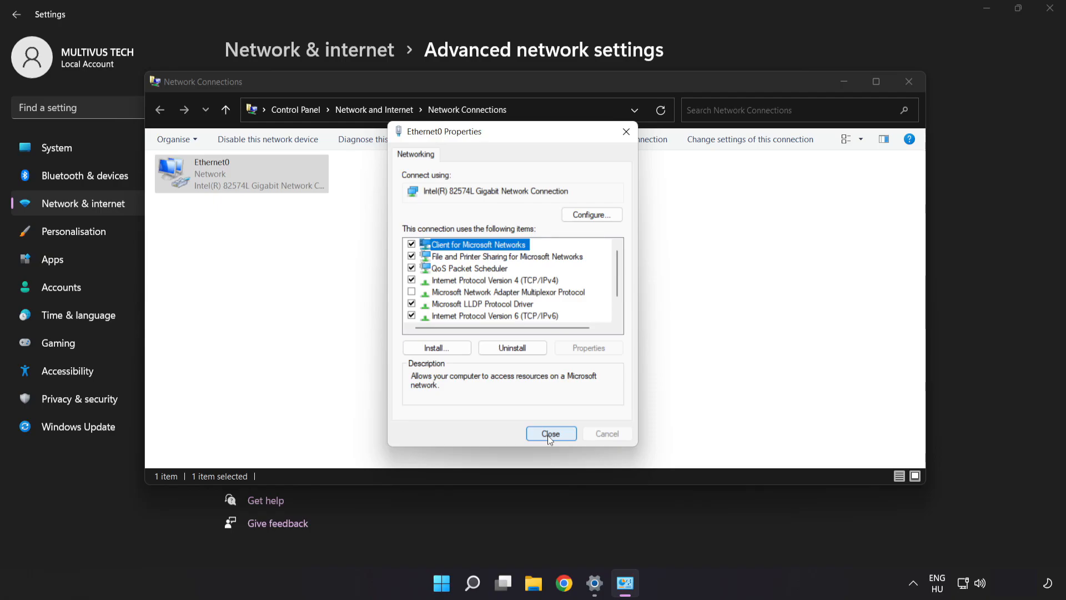
pyautogui.click(551, 434)
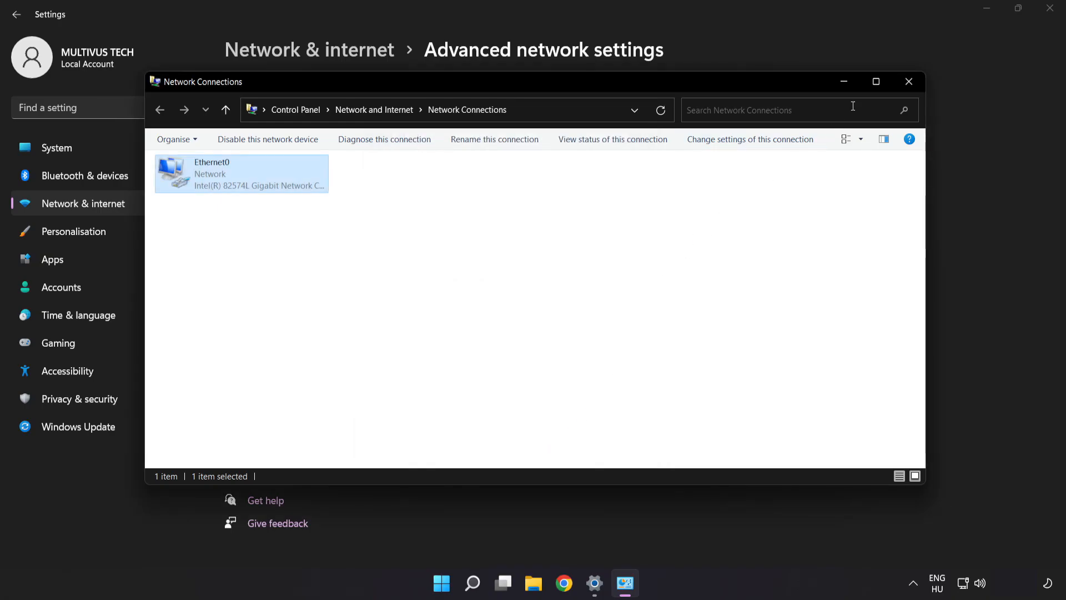
pyautogui.click(908, 82)
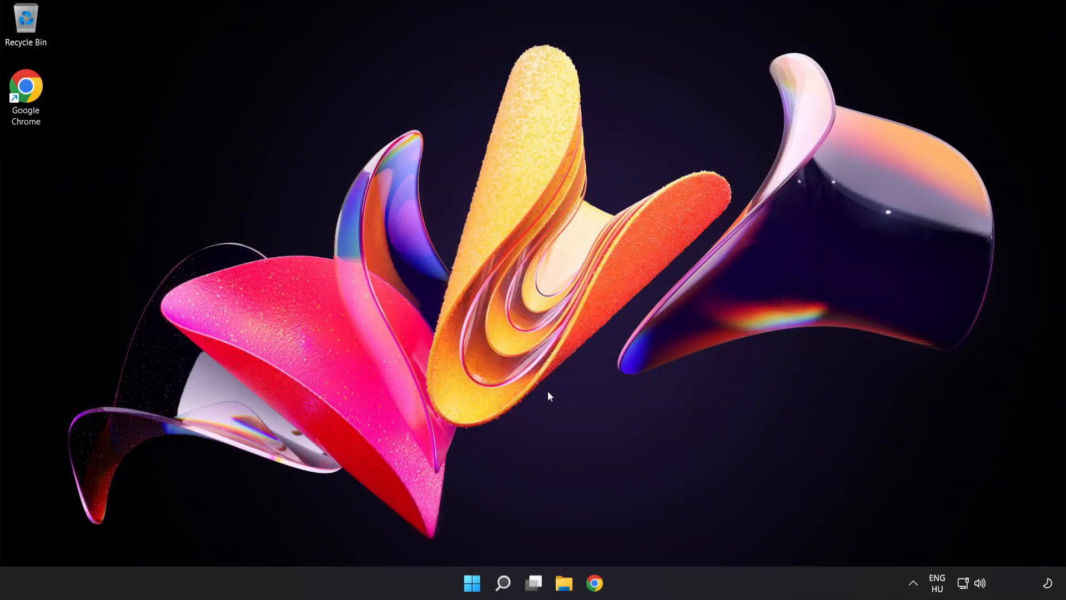
# Show the Start menu's power options, including Restart
pyautogui.click(472, 582)
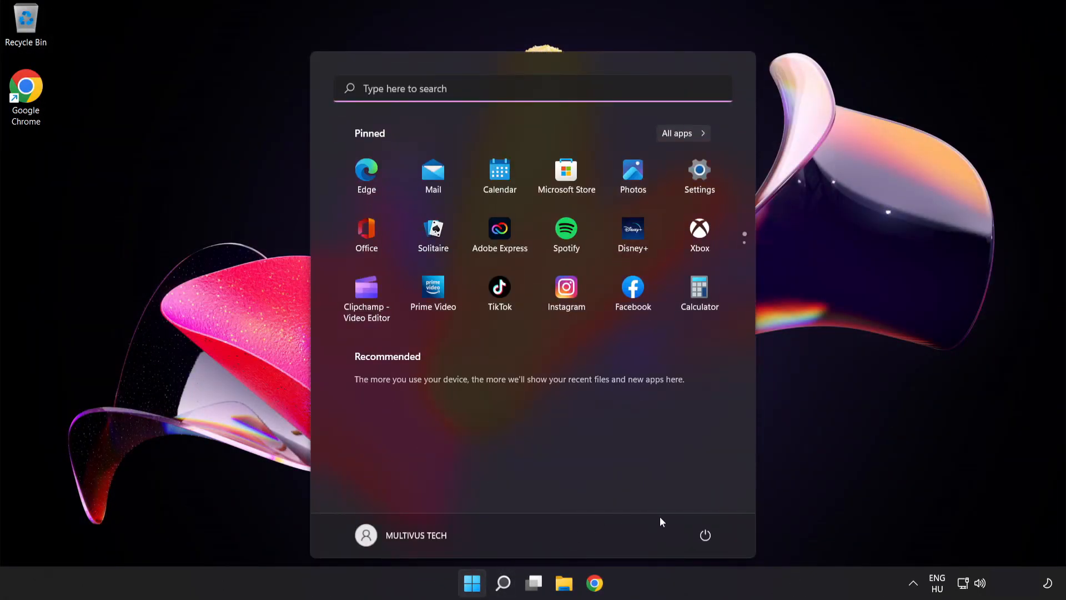
pyautogui.click(706, 536)
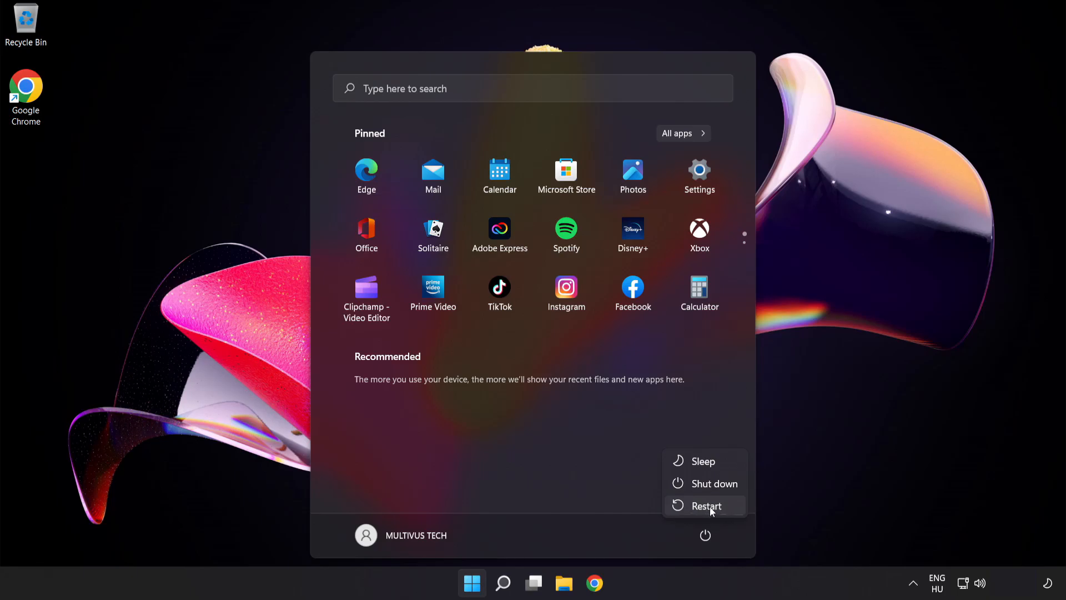